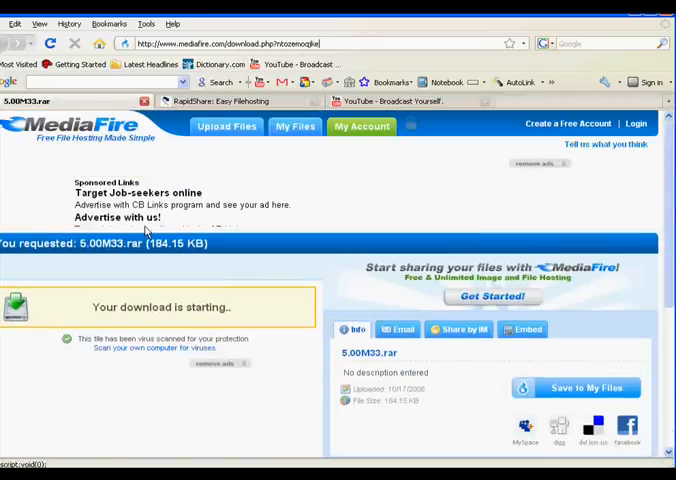
mouse_move(464, 212)
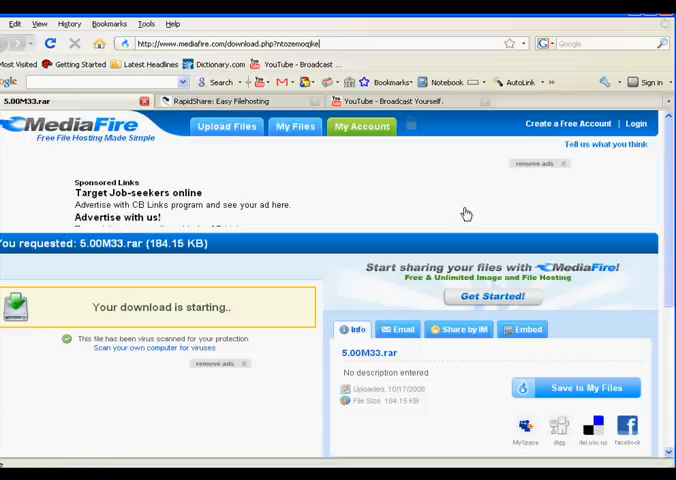
mouse_move(214, 272)
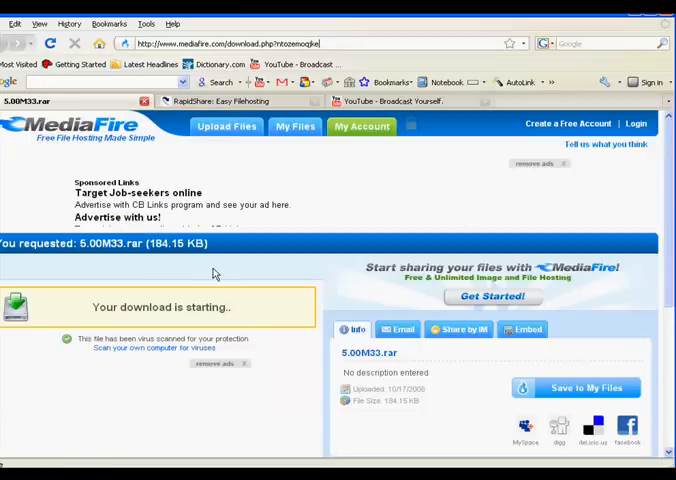
mouse_move(254, 254)
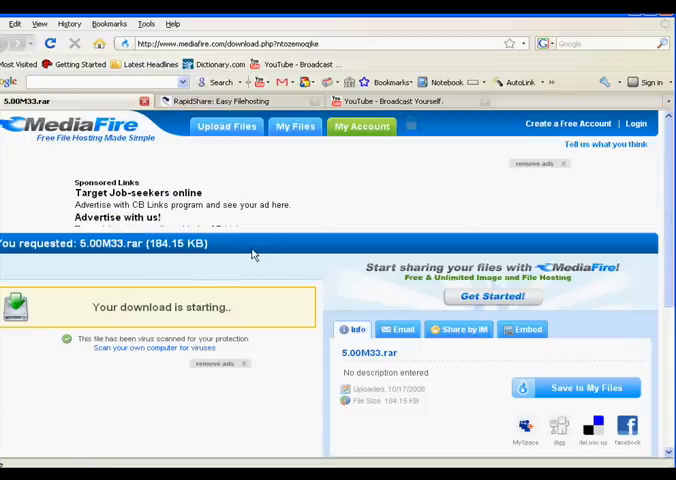
- Scroll through the MediaFire page while the 5.00M33.rar download runs
scroll(down, 3)
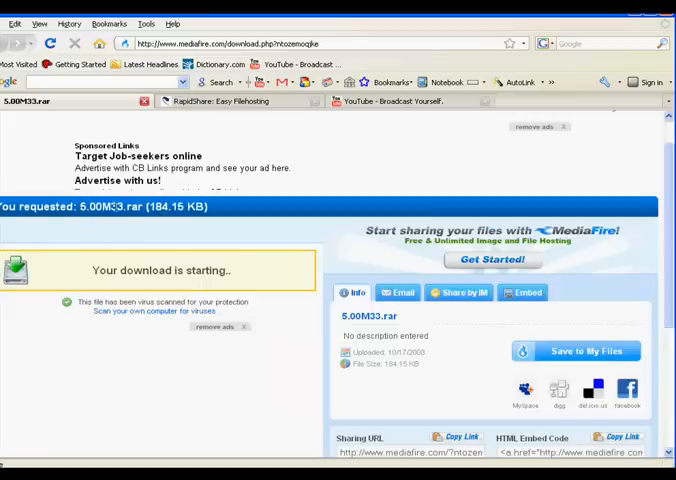
scroll(down, 3)
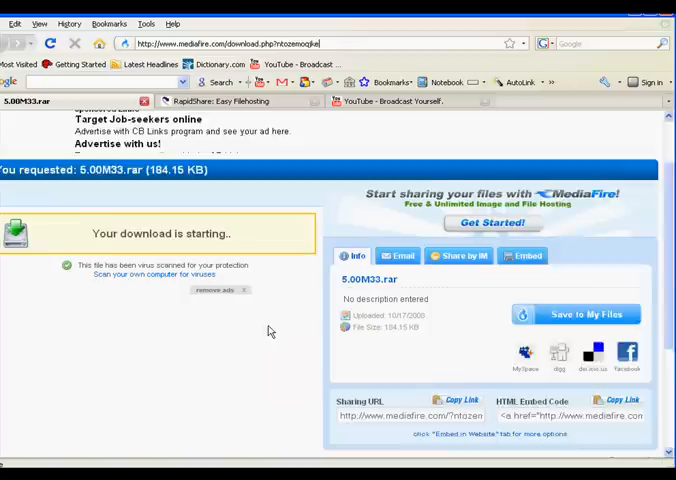
scroll(up, 3)
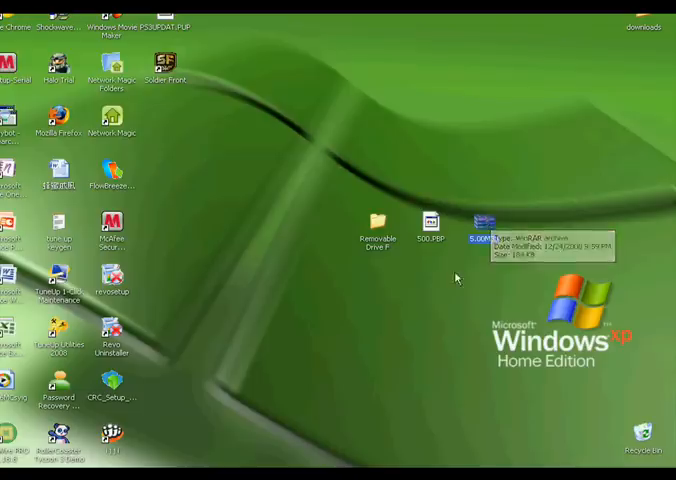
mouse_move(476, 140)
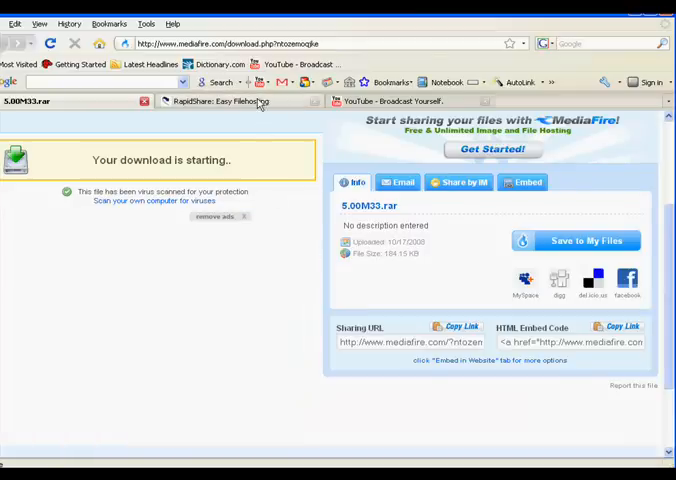
- Request the free RapidShare download of 500.PBP and hit the download-limit error
click(240, 100)
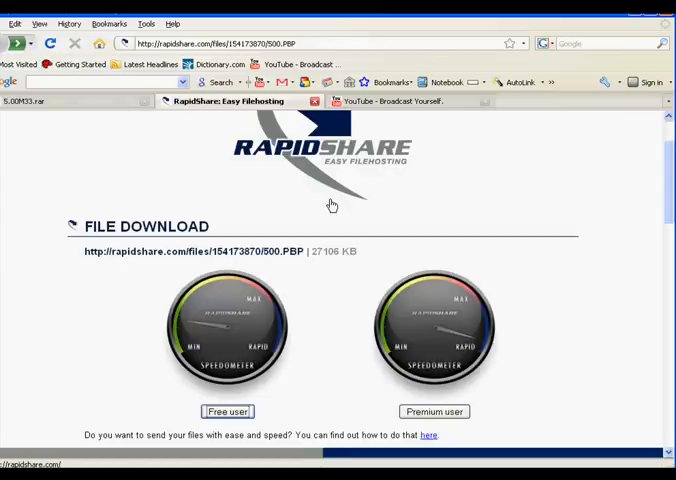
scroll(down, 3)
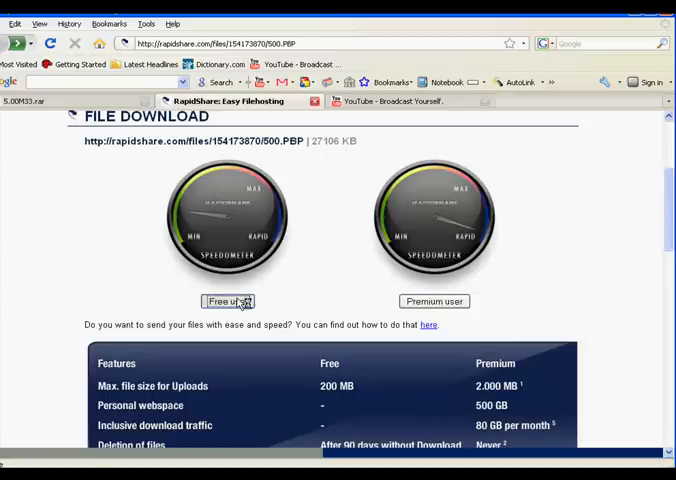
click(228, 300)
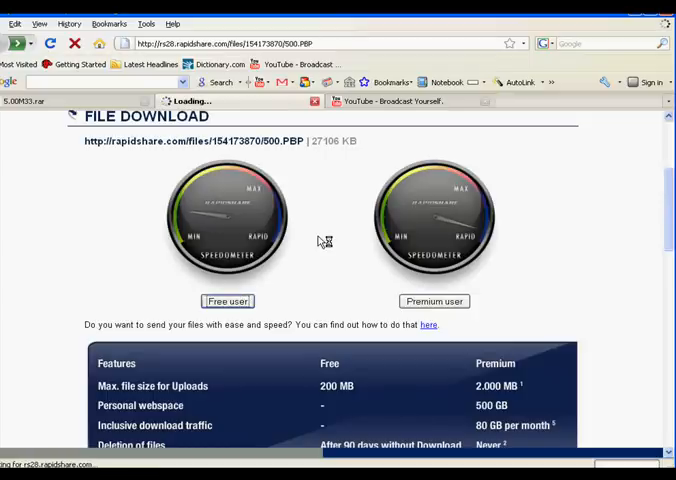
click(228, 300)
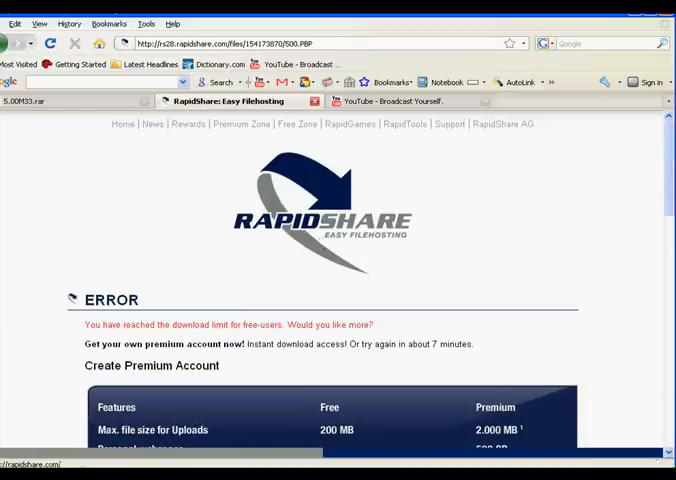
mouse_move(328, 284)
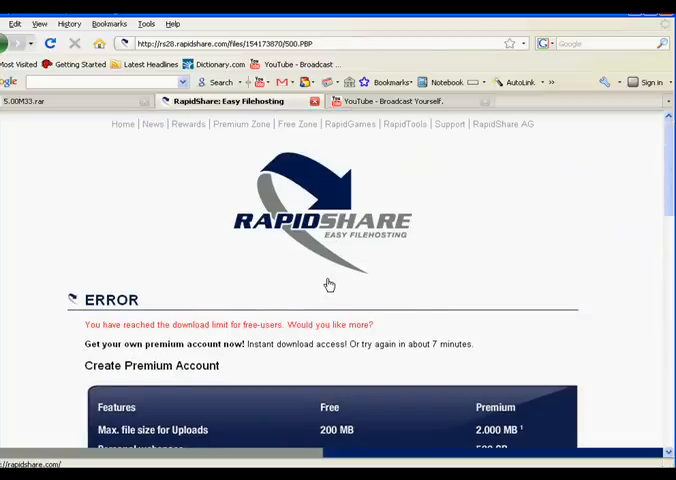
mouse_move(456, 244)
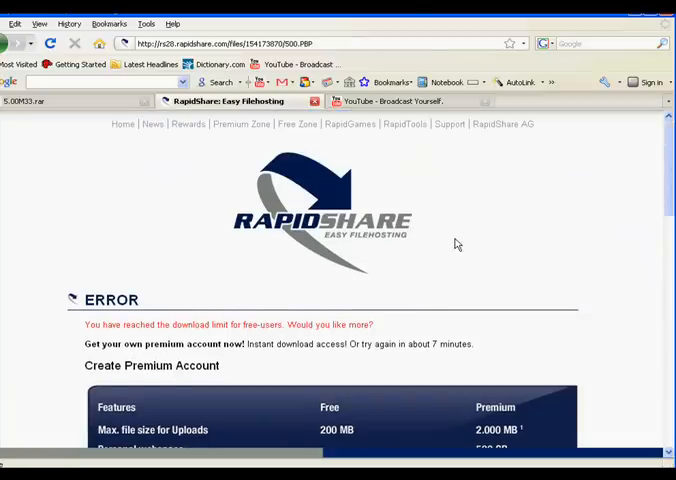
mouse_move(222, 256)
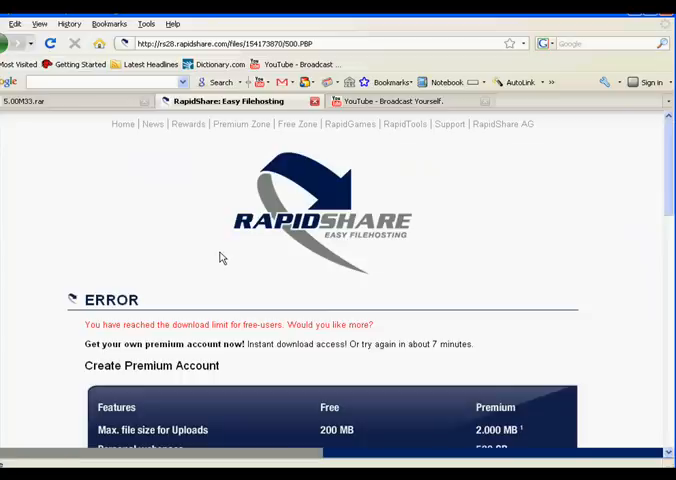
mouse_move(328, 182)
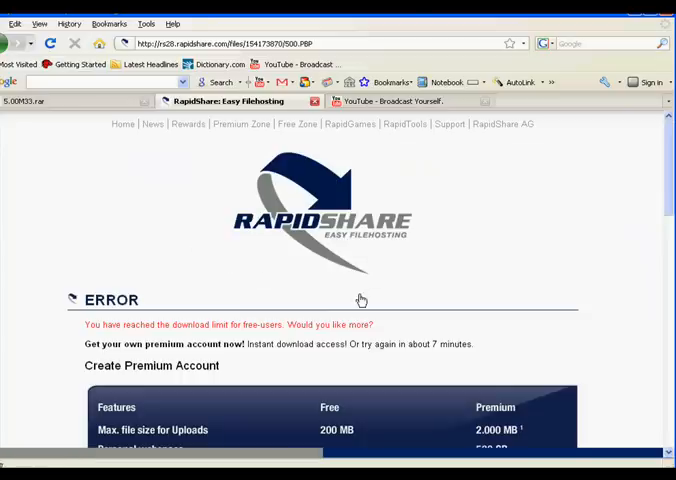
scroll(down, 3)
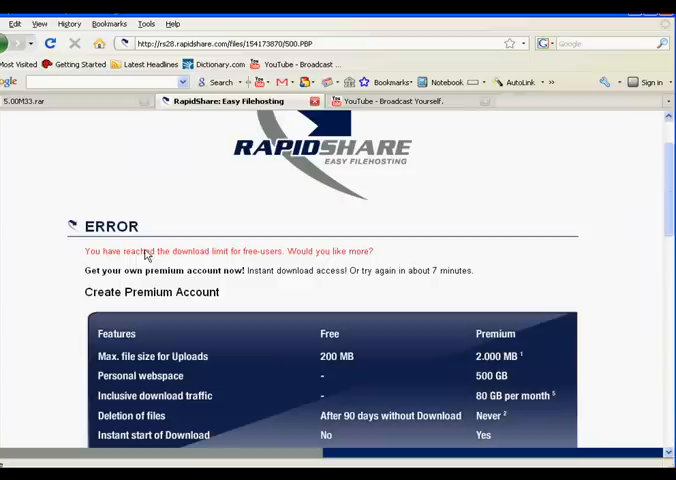
mouse_move(270, 252)
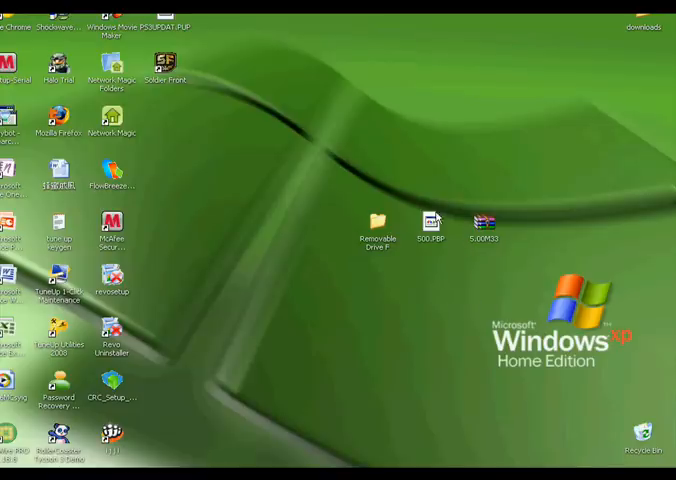
- Open Removable Drive F from the desktop to see its PSP, ISO, MUSIC, PICTURE and VIDEO folders
click(432, 224)
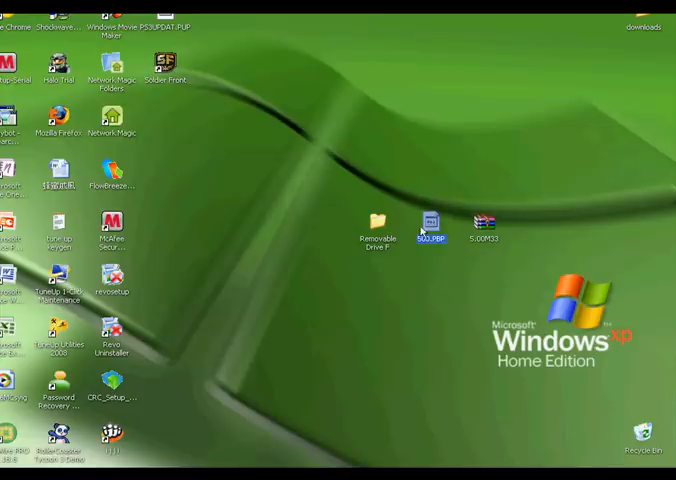
mouse_move(376, 222)
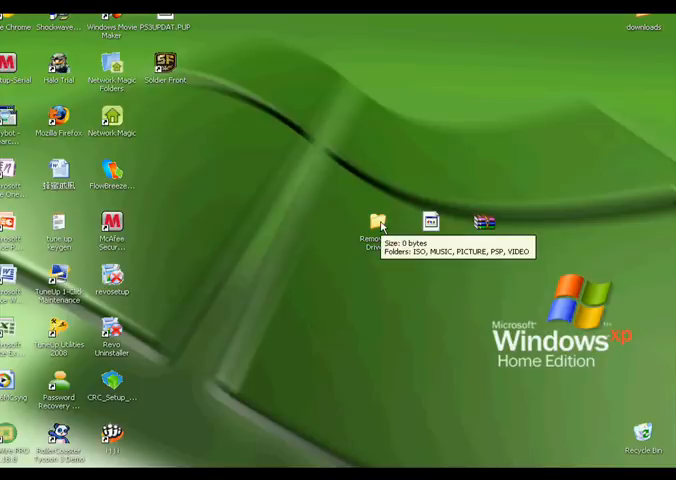
mouse_move(372, 326)
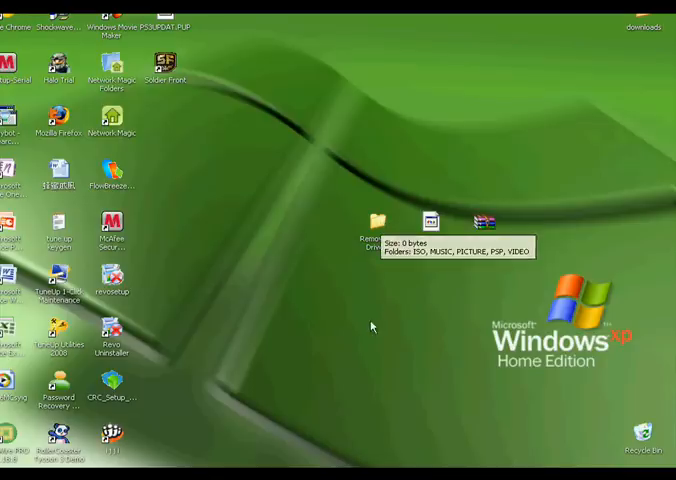
mouse_move(362, 348)
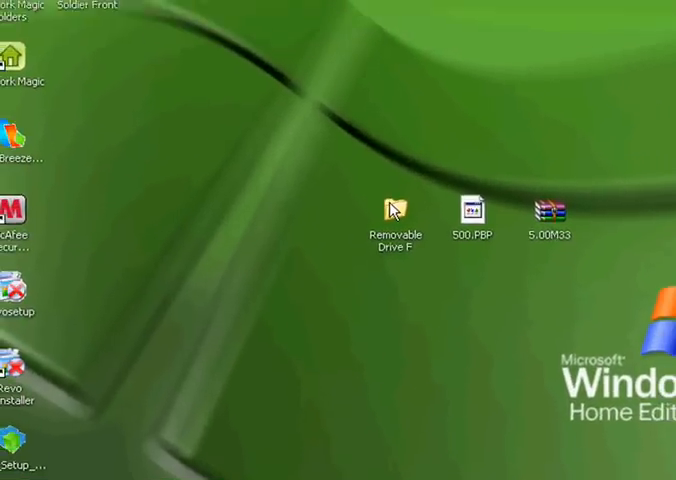
double_click(392, 208)
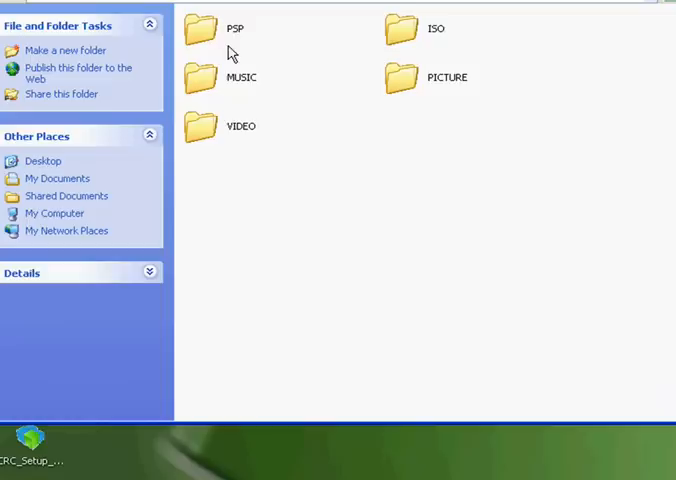
mouse_move(212, 38)
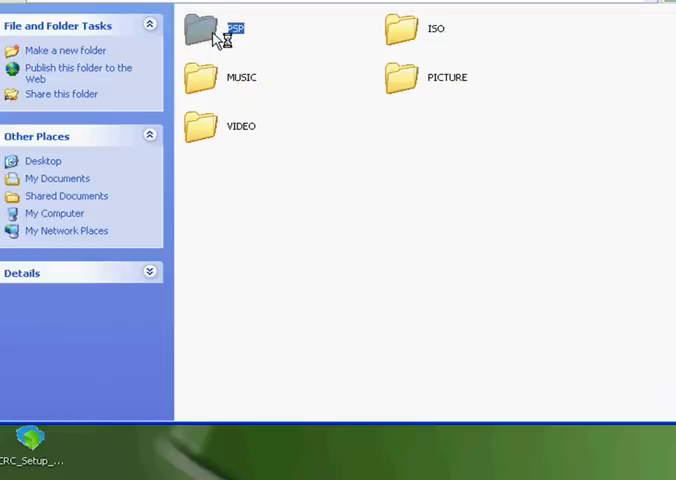
- Open the PSP folder showing COMMON, GAME, SAVEDATA, SYSTEM and THEME
double_click(210, 30)
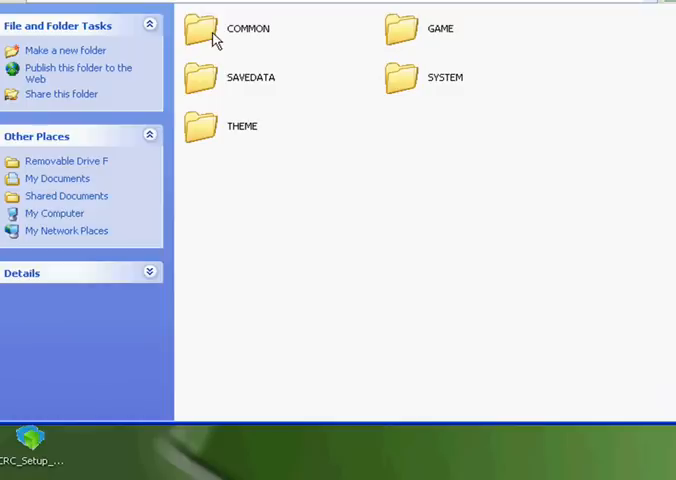
mouse_move(408, 36)
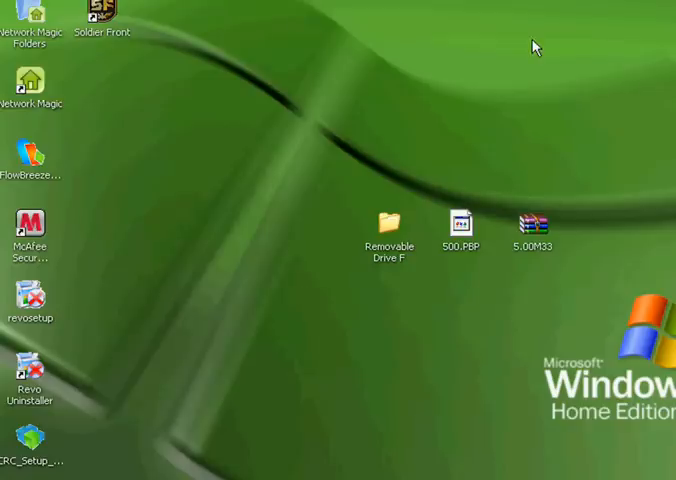
mouse_move(548, 224)
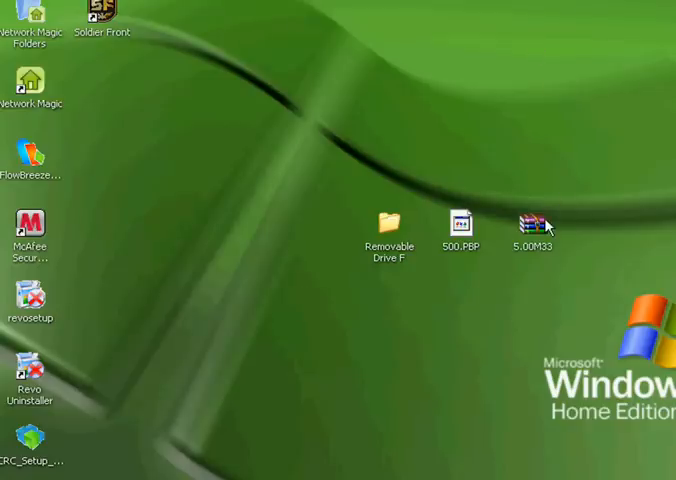
- Select the 5.00M33 archive on the desktop to open it in WinRAR
click(534, 222)
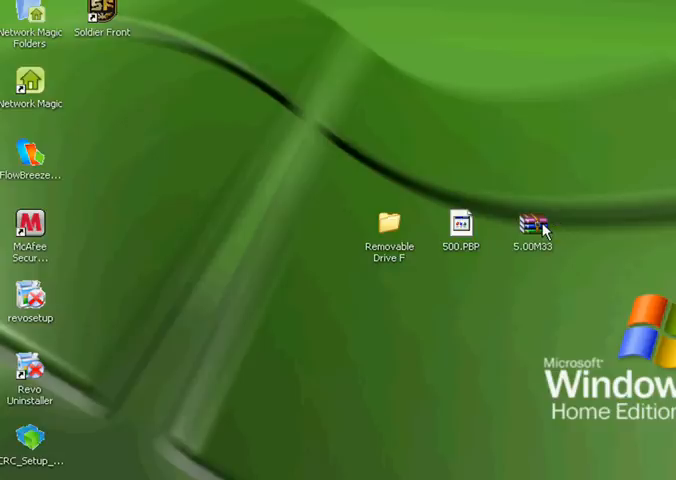
mouse_move(578, 212)
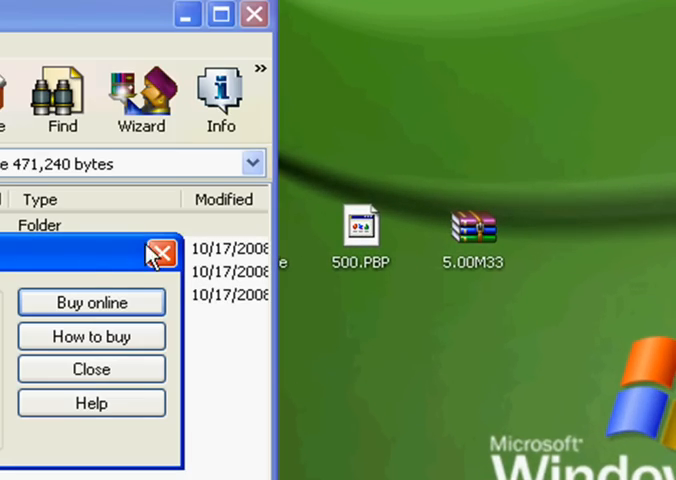
- Dismiss the WinRAR trial reminder and move the UPDATE folder into PSP\GAME on drive F
click(156, 254)
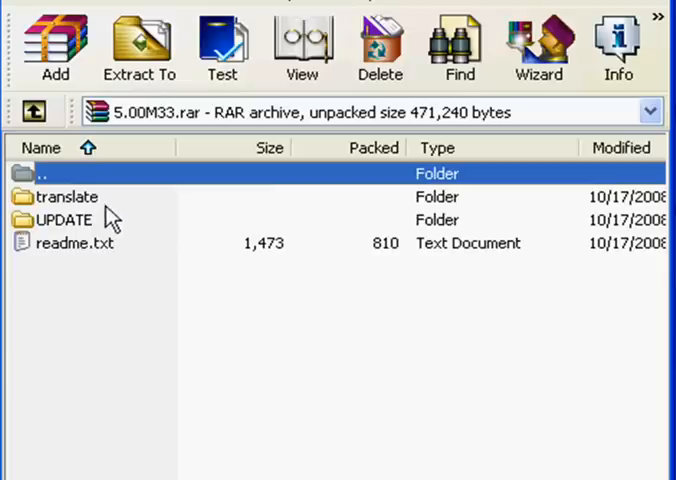
double_click(64, 220)
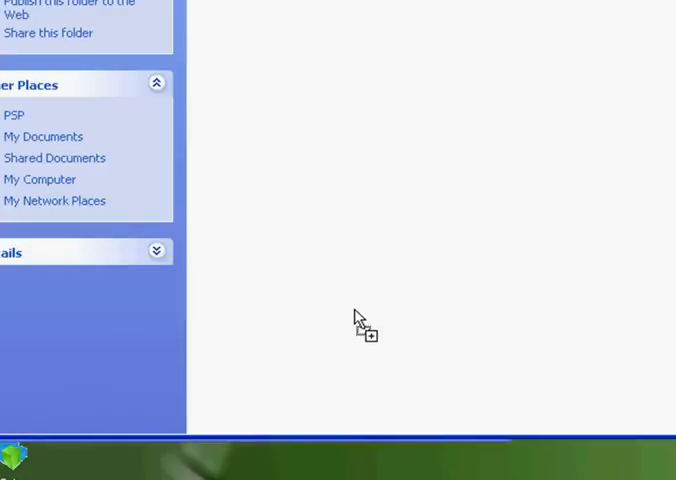
mouse_move(322, 96)
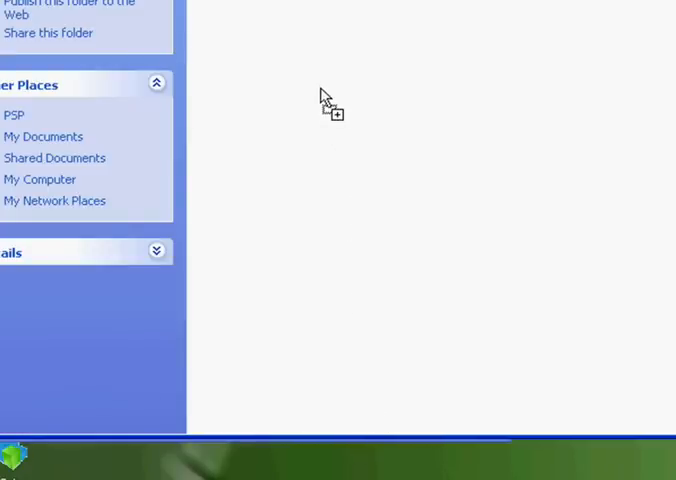
mouse_move(198, 44)
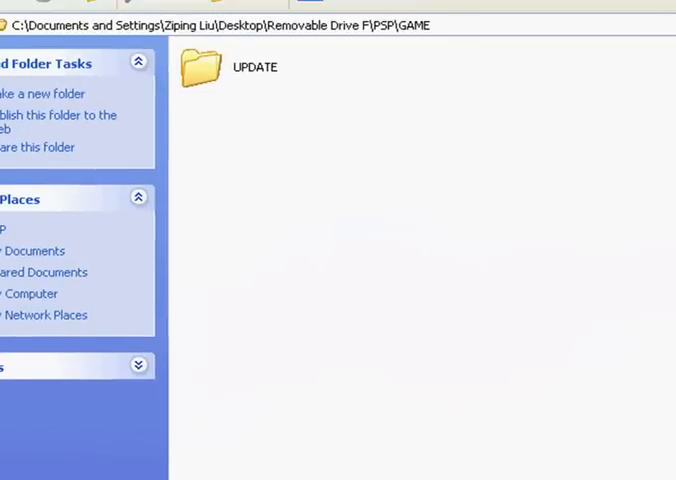
scroll(down, 3)
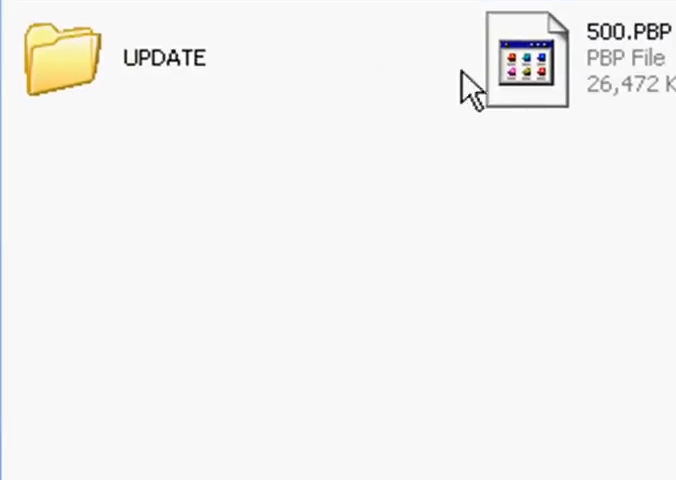
mouse_move(438, 90)
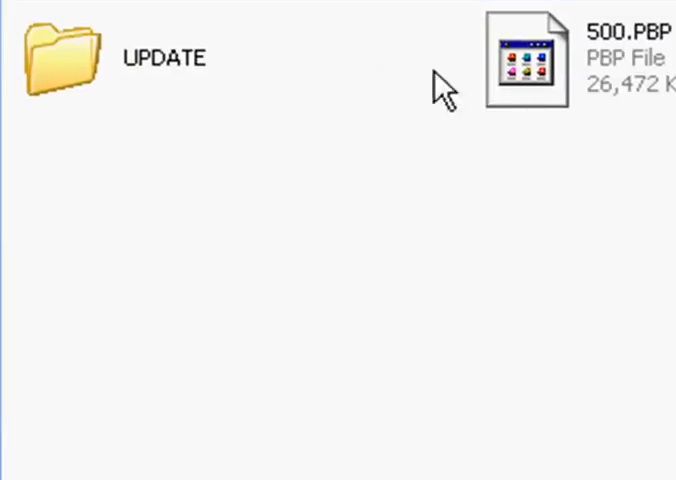
mouse_move(444, 88)
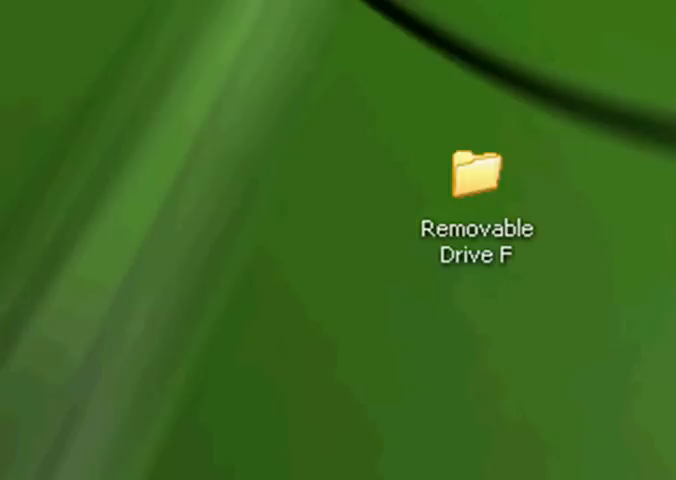
mouse_move(356, 290)
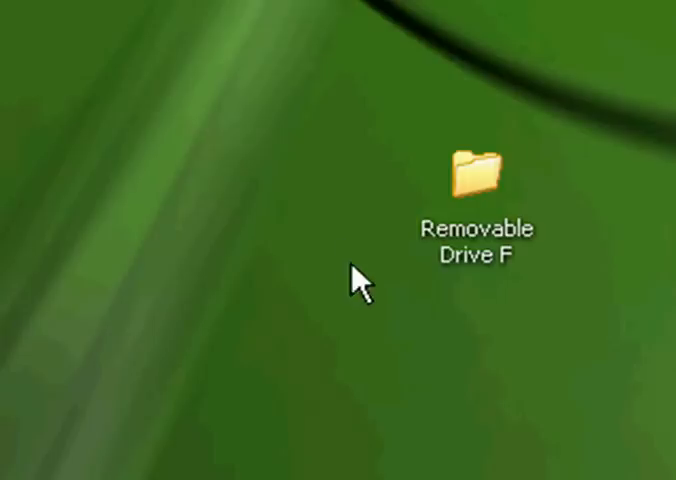